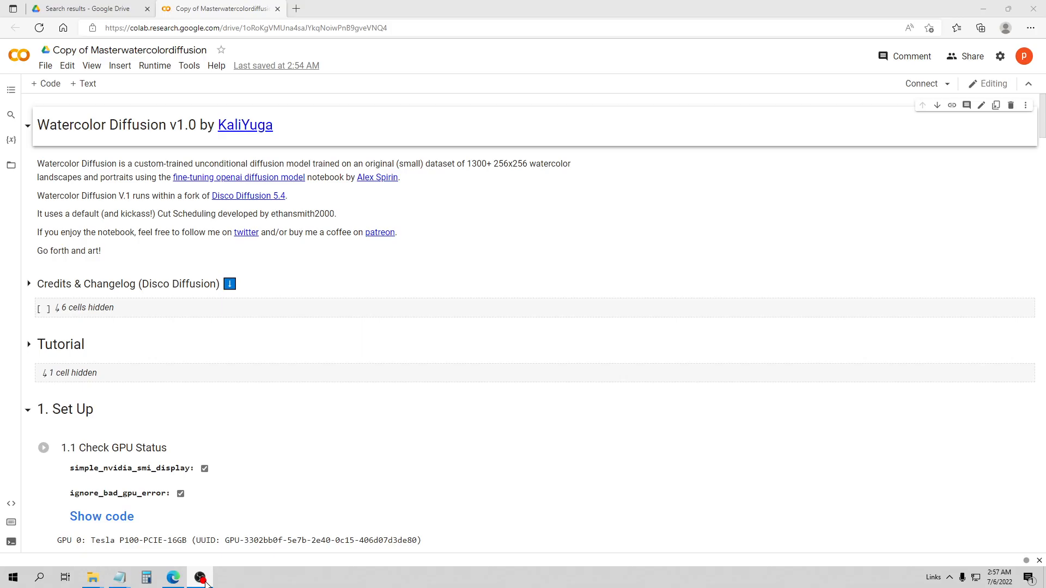
mouse_move(302, 256)
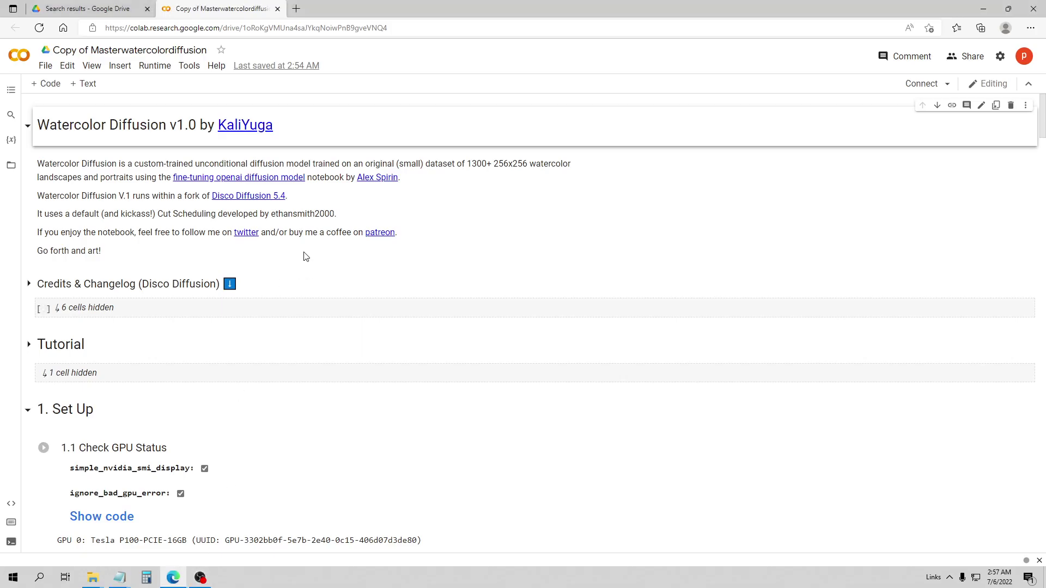
mouse_move(317, 258)
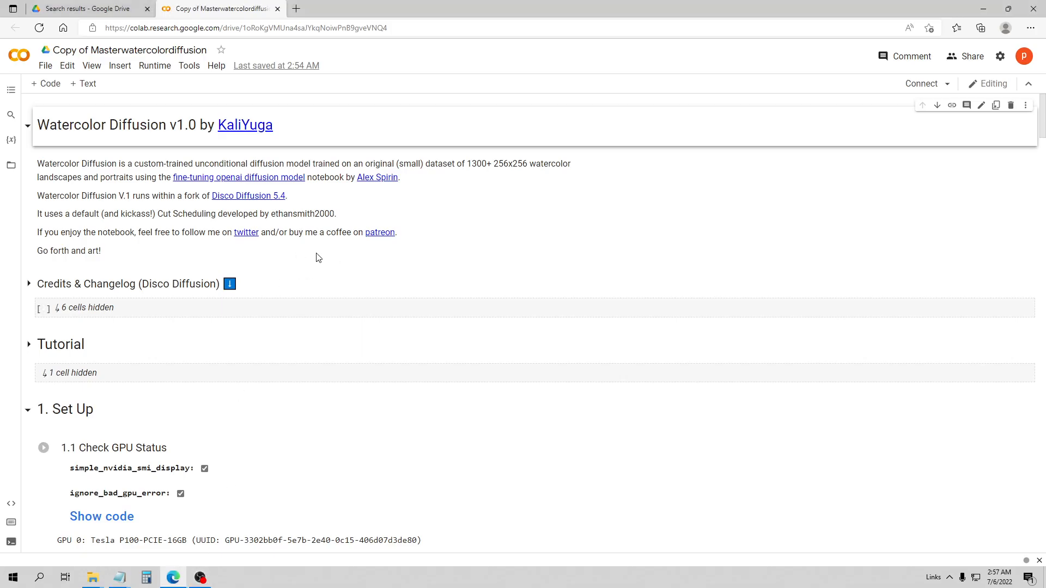
mouse_move(393, 157)
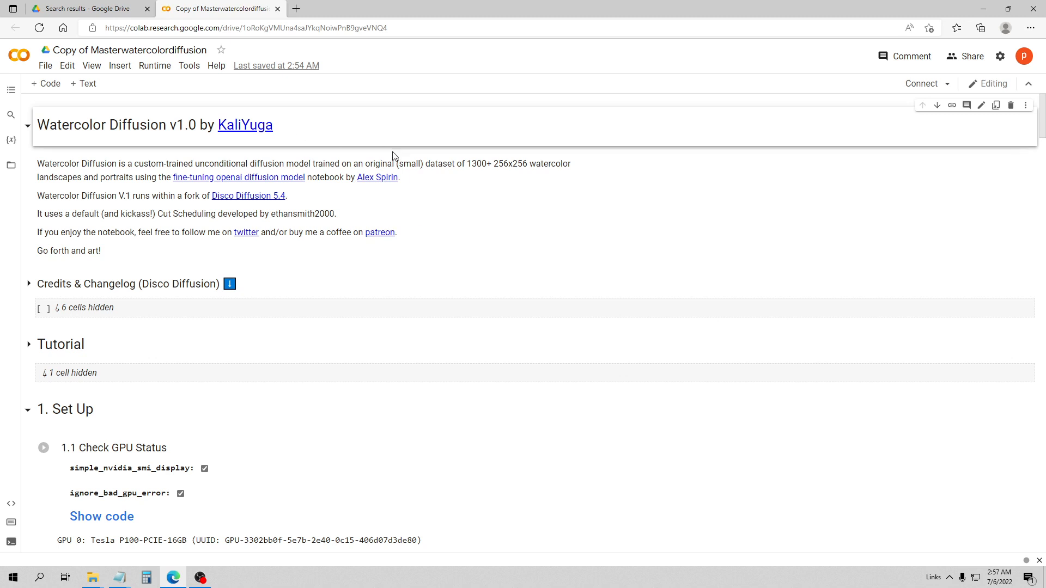
mouse_move(209, 154)
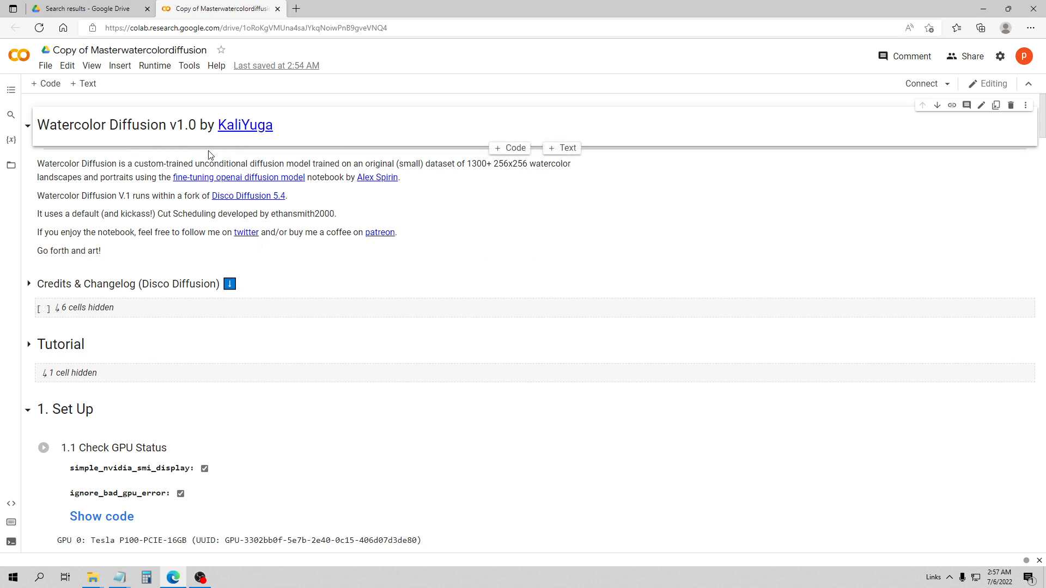
mouse_move(328, 290)
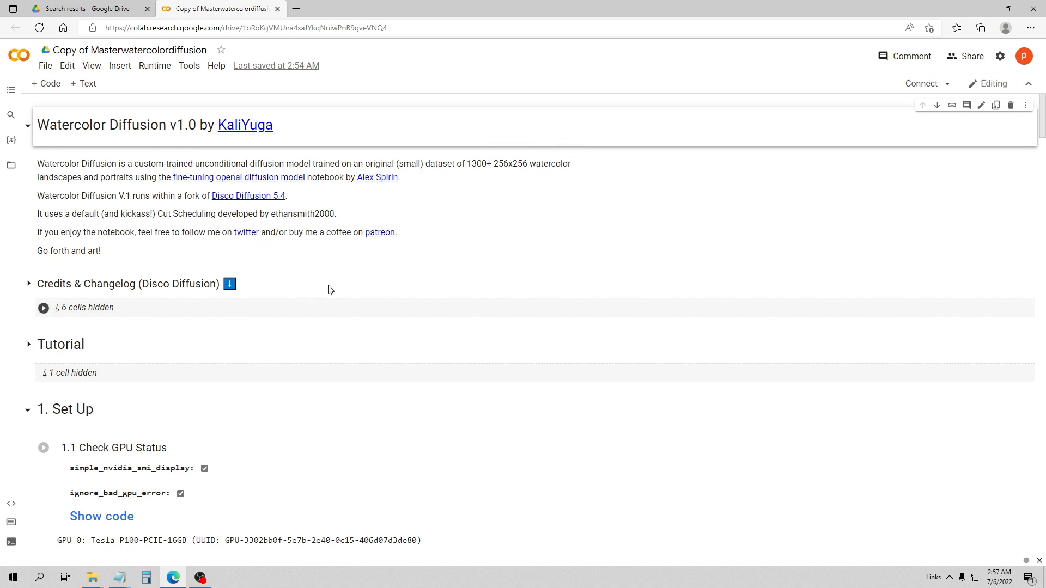
Step: Scroll to follow the misty rock-tower landscape render as progress climbs from 46% to 88%
scroll("down", 3)
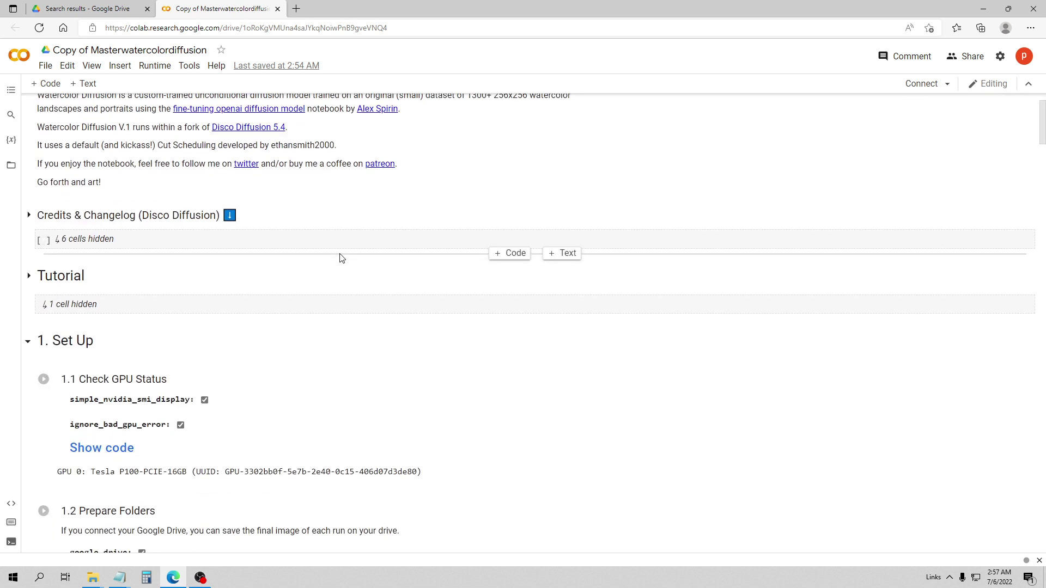
mouse_move(347, 259)
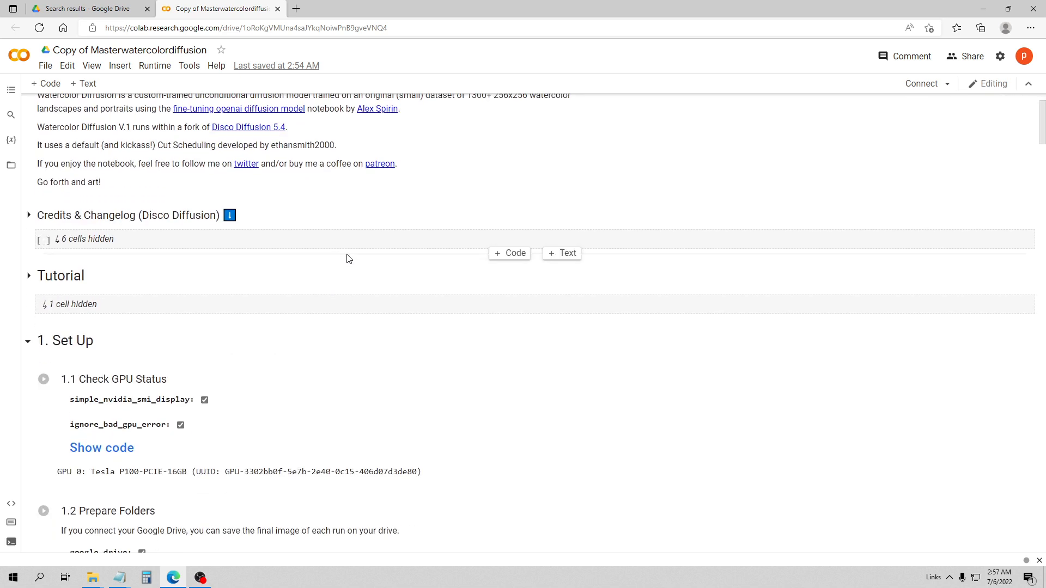
mouse_move(359, 258)
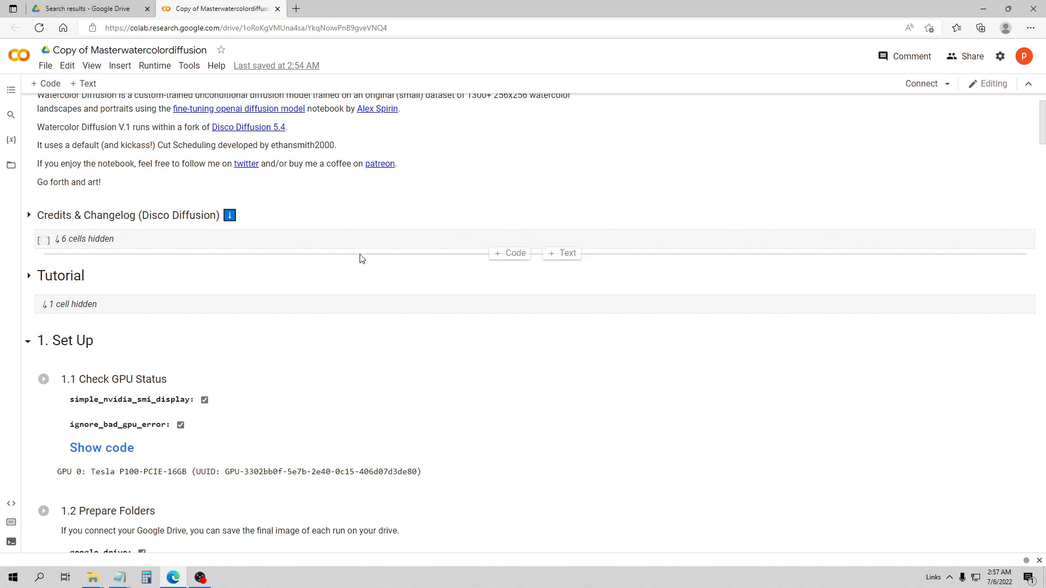
mouse_move(599, 226)
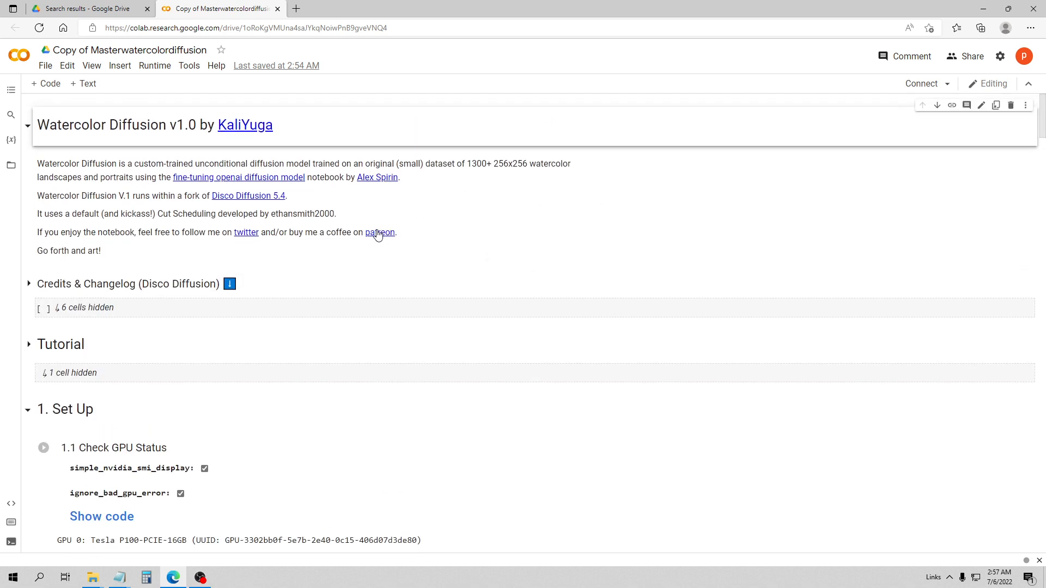
scroll("down", 3)
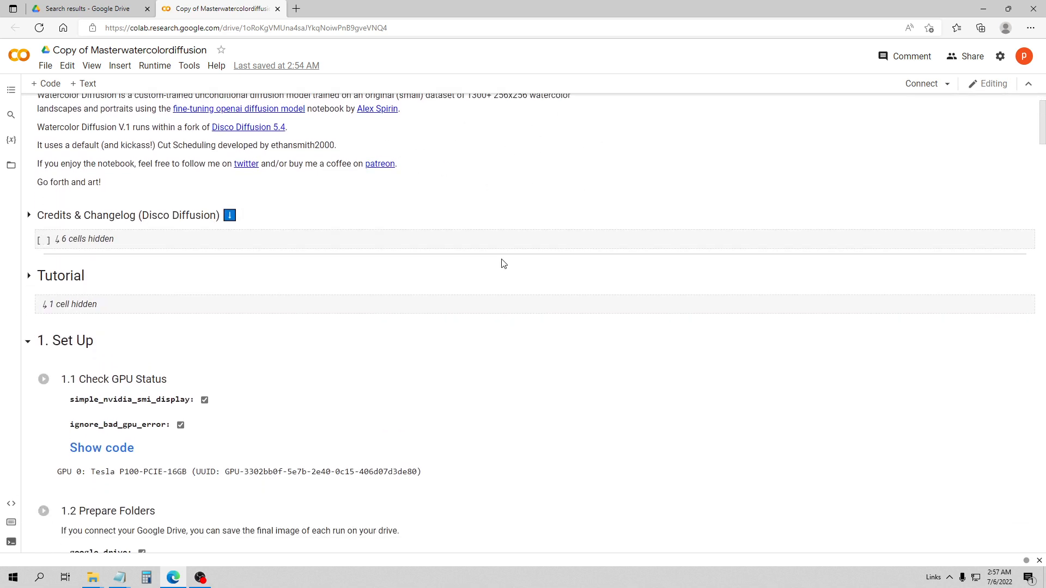
mouse_move(503, 256)
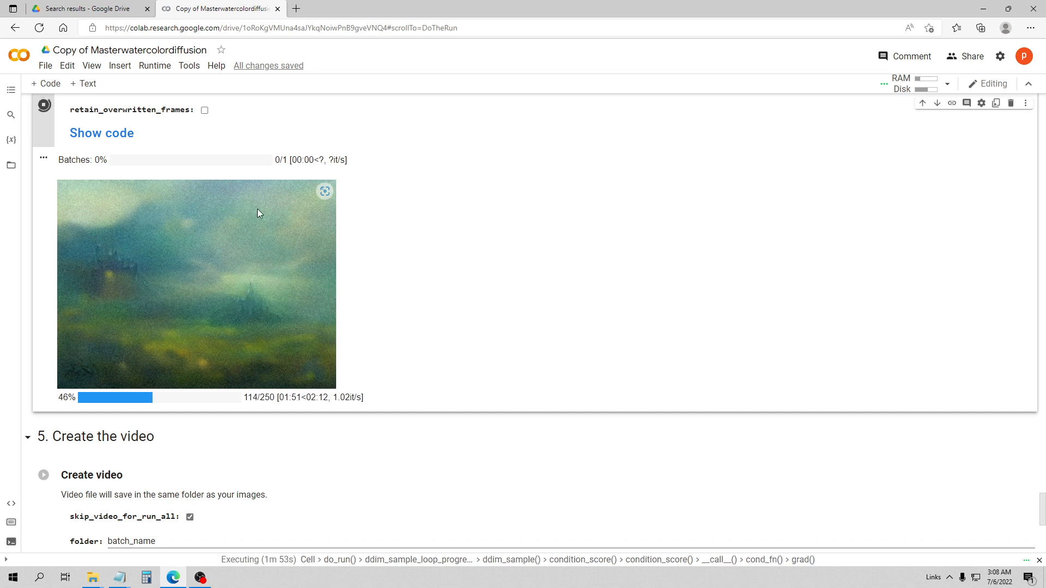
mouse_move(297, 339)
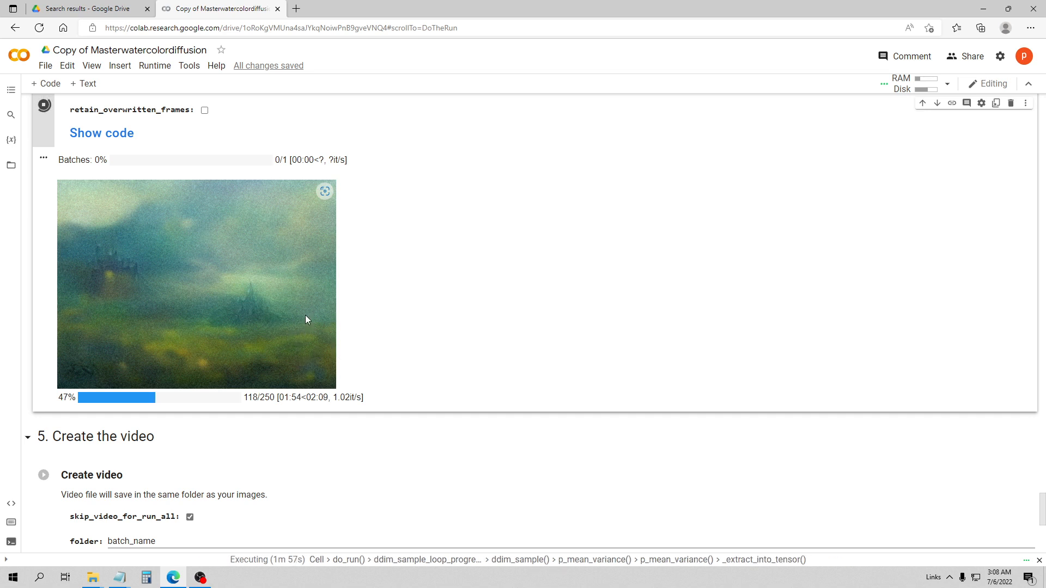
mouse_move(357, 291)
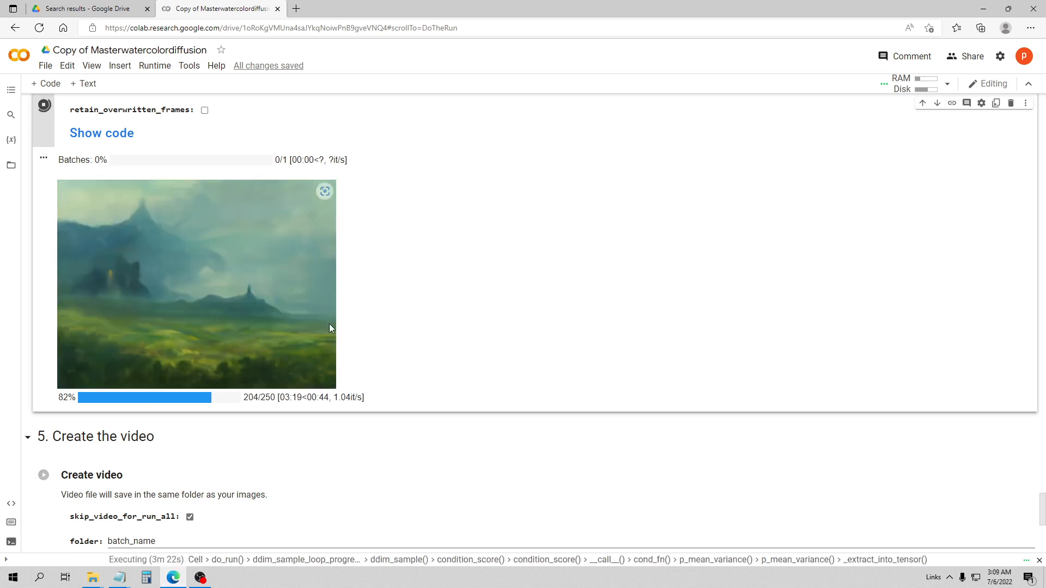
mouse_move(309, 313)
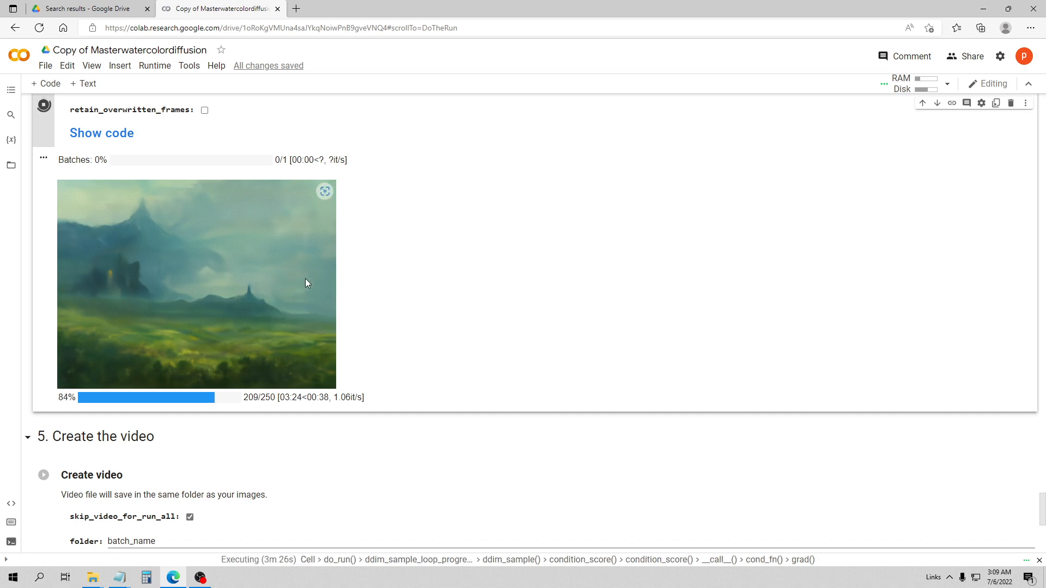
mouse_move(240, 291)
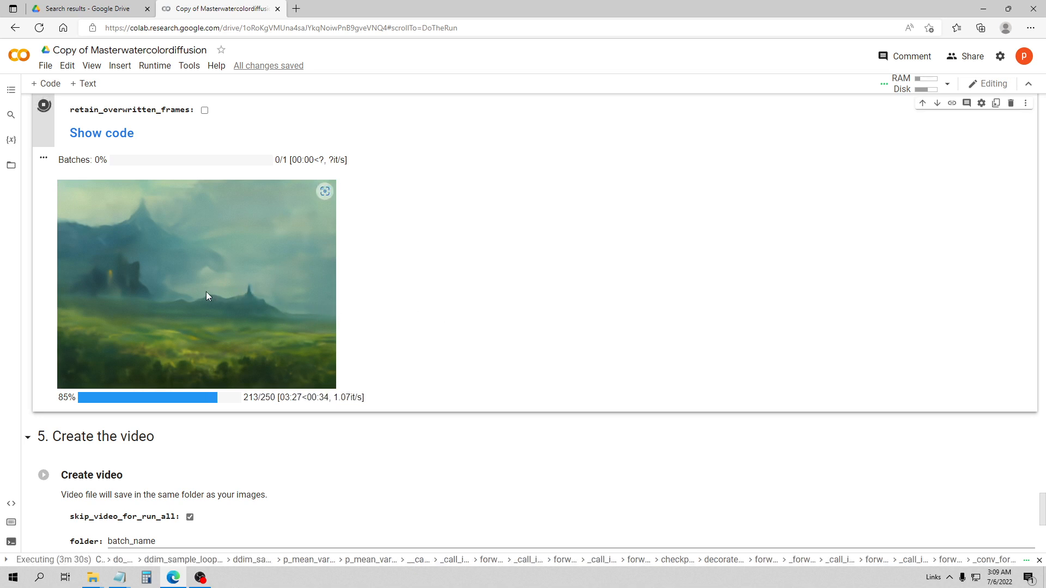
mouse_move(449, 300)
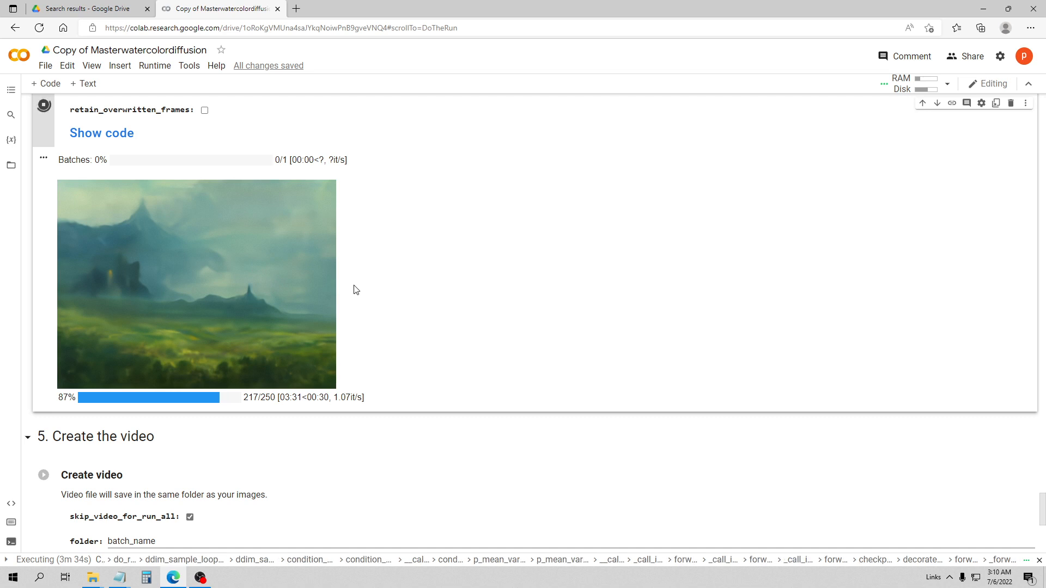
mouse_move(314, 312)
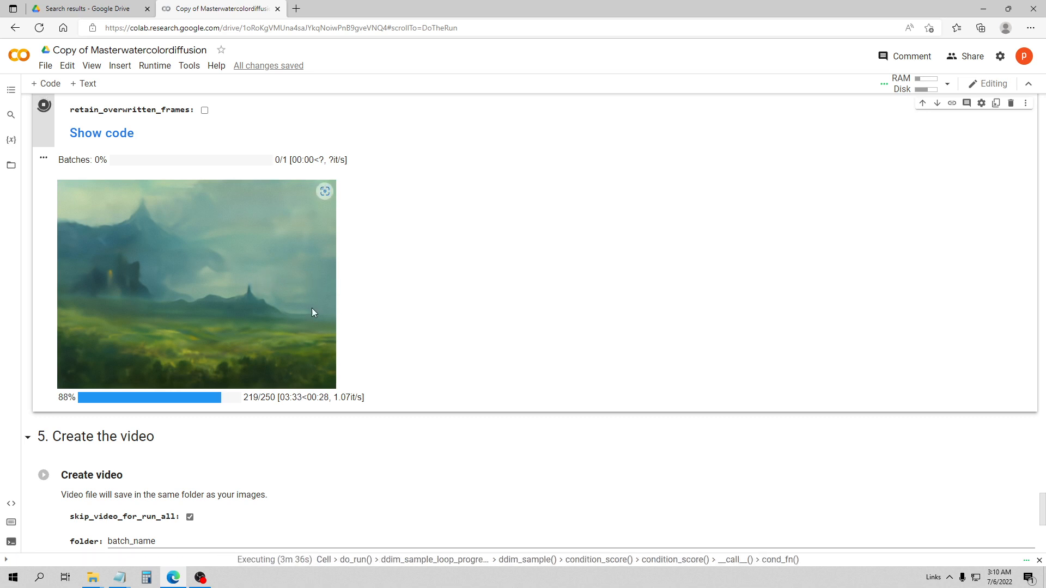
mouse_move(397, 315)
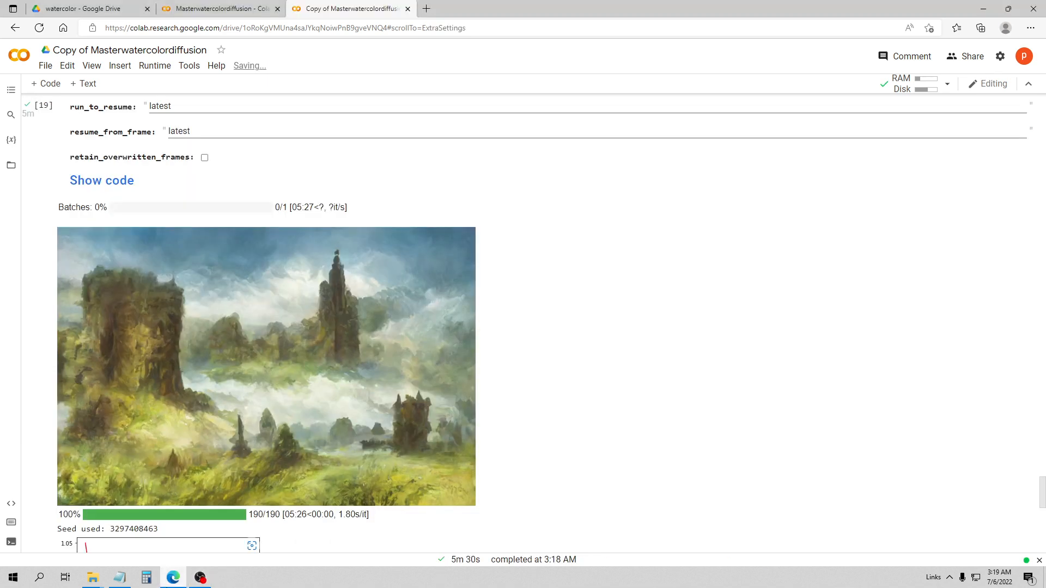
mouse_move(315, 403)
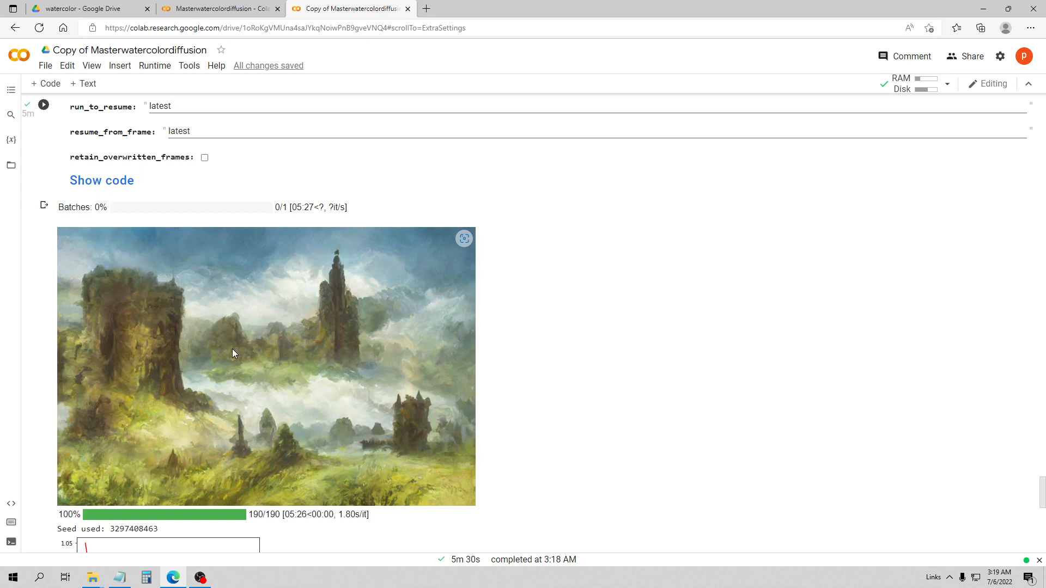
Step: Scroll back up to the Prompts cell showing the castle text_prompts string
scroll("down", 3)
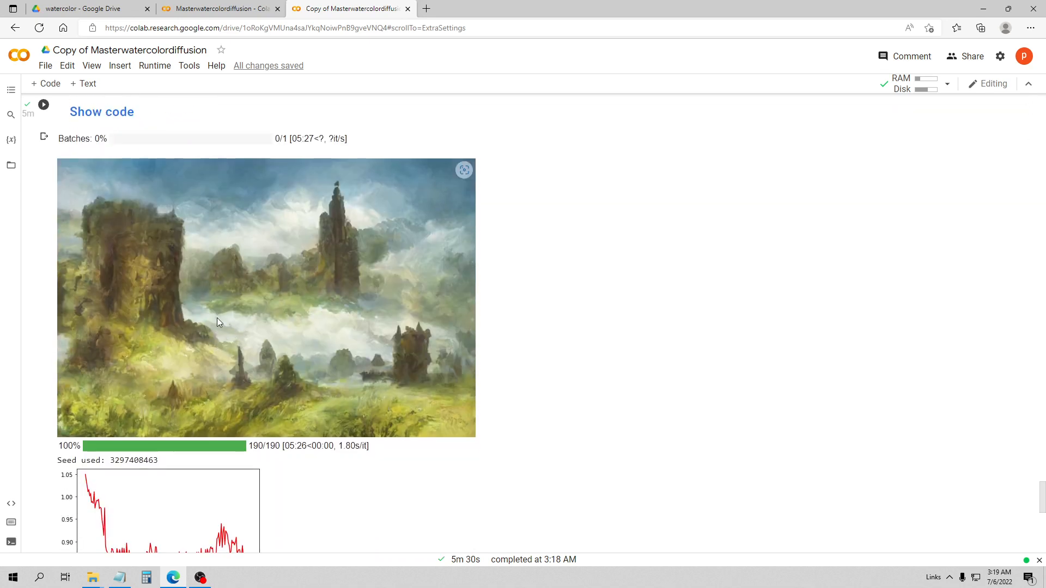
scroll("up", 3)
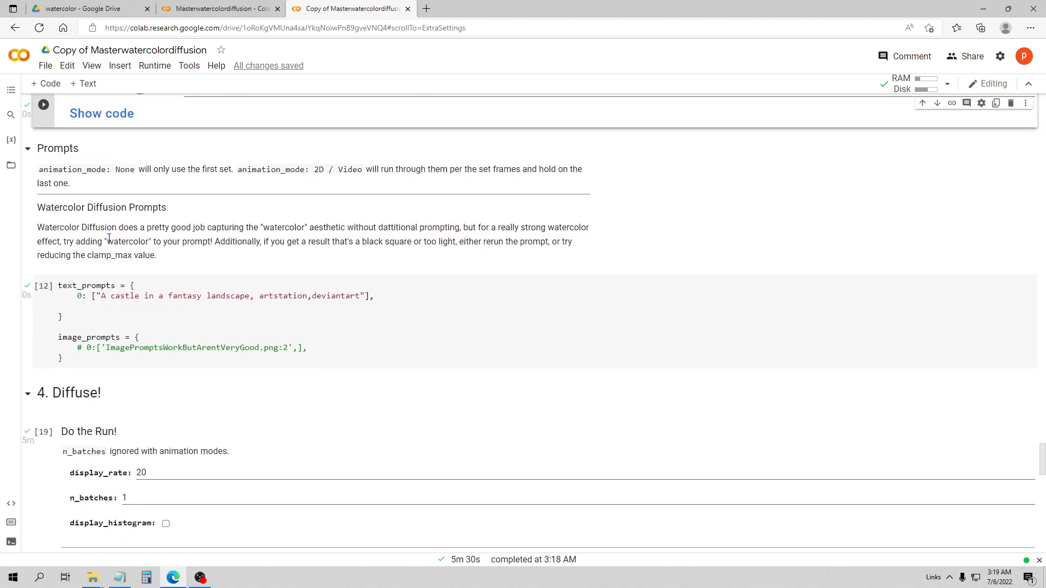
Step: Insert 'wat' before 'castle' in the text_prompts string
left_click(111, 295)
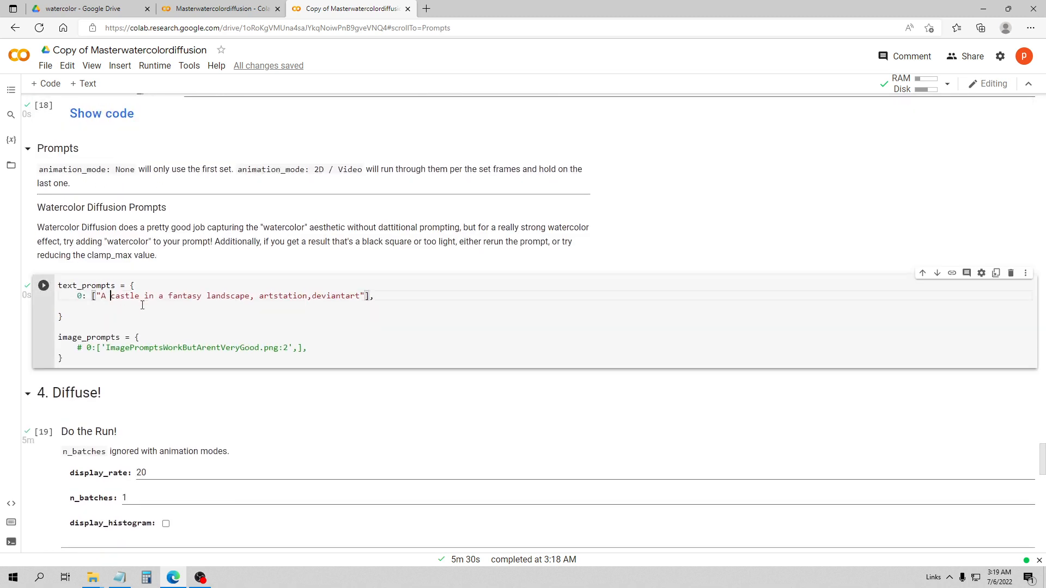
type("wat")
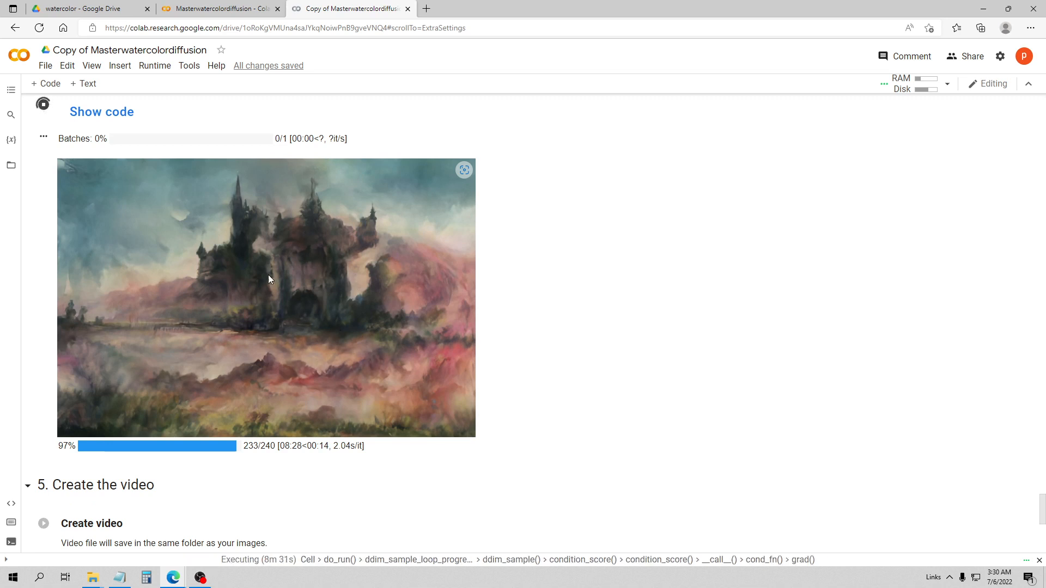
Step: Scroll to watch the pink watercolor castle render reach 237 of 240 steps
scroll("up", 3)
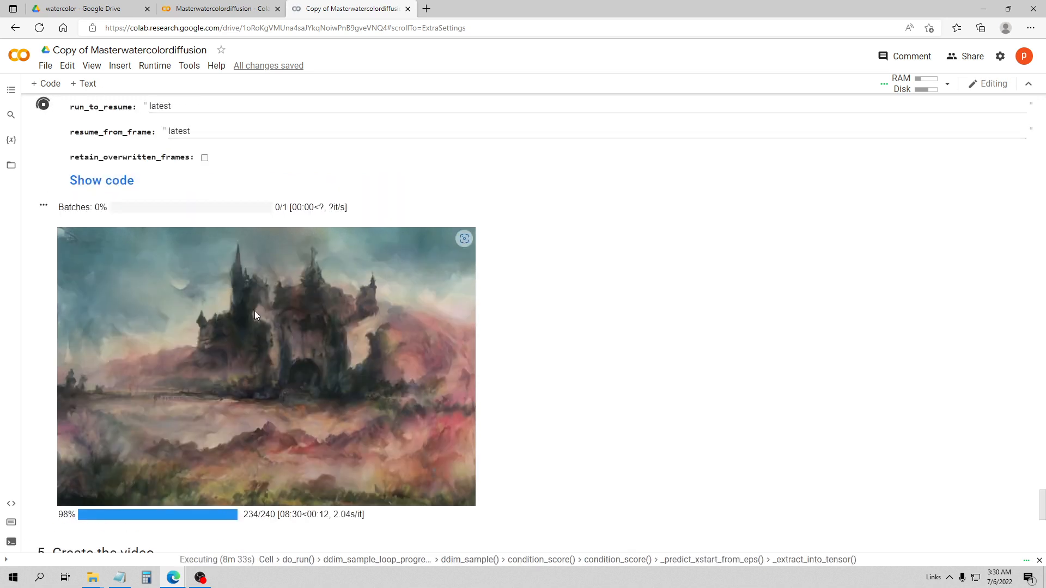
scroll("down", 3)
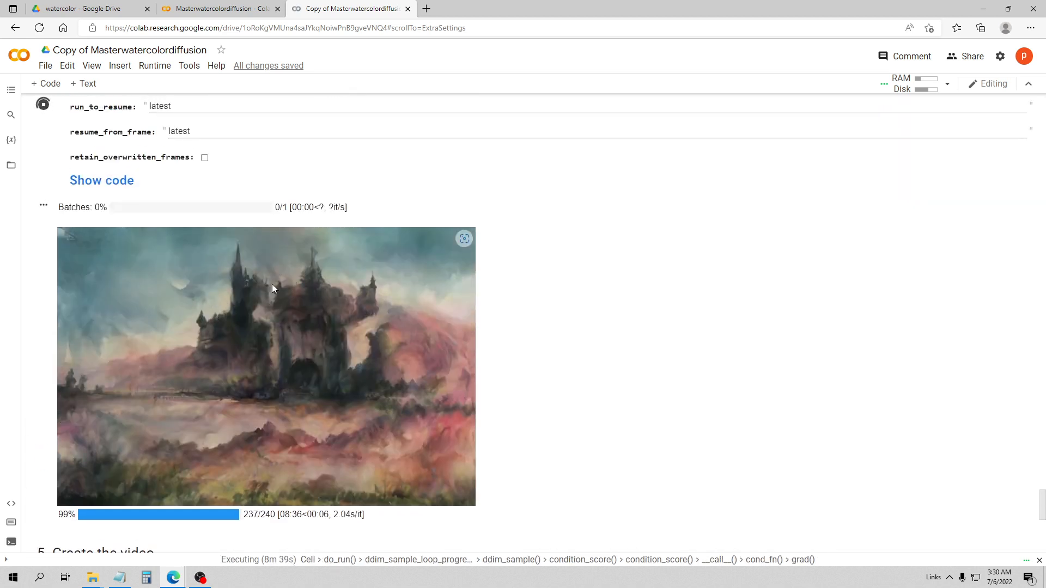
mouse_move(224, 279)
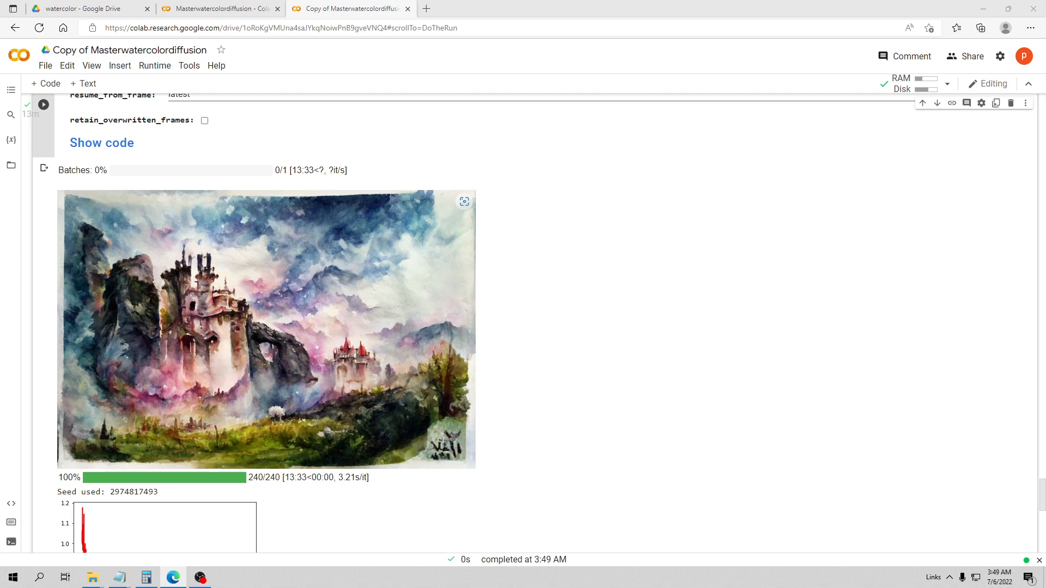
Step: Save the notebook, start the steampunk battleship run, and switch between the Colab tabs
key("ctrl+s")
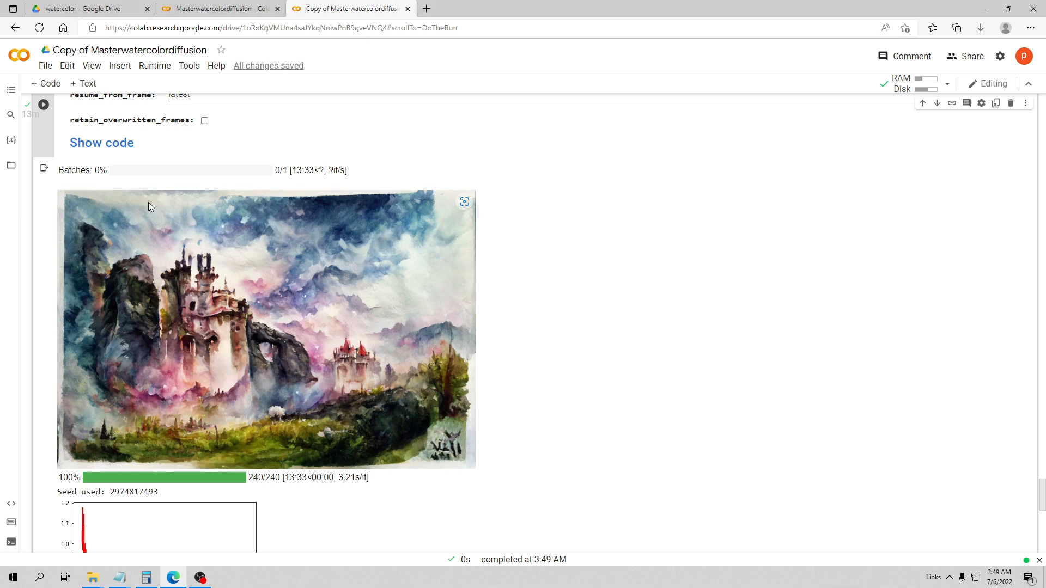
scroll("up", 3)
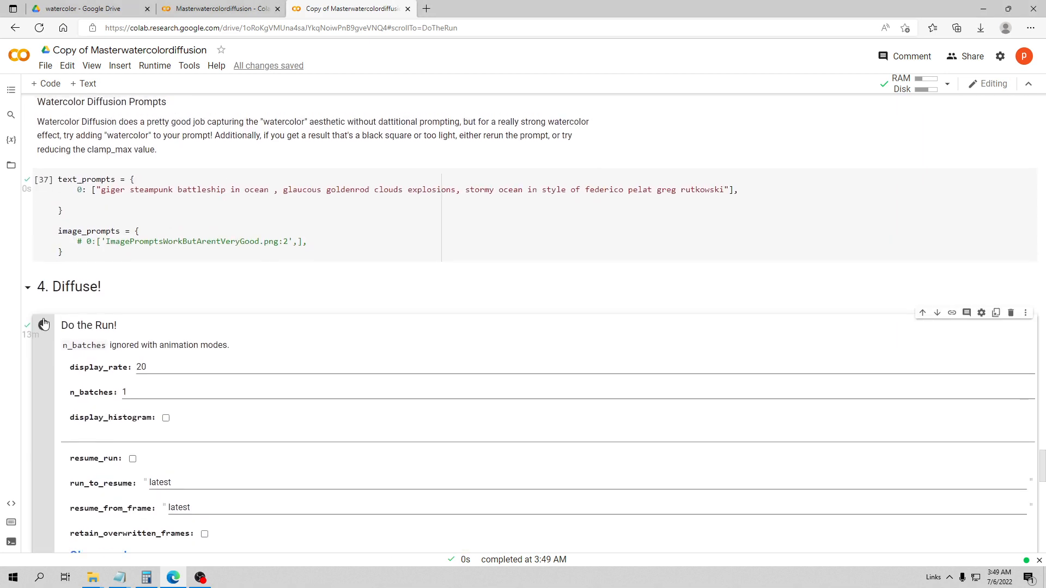
left_click(44, 325)
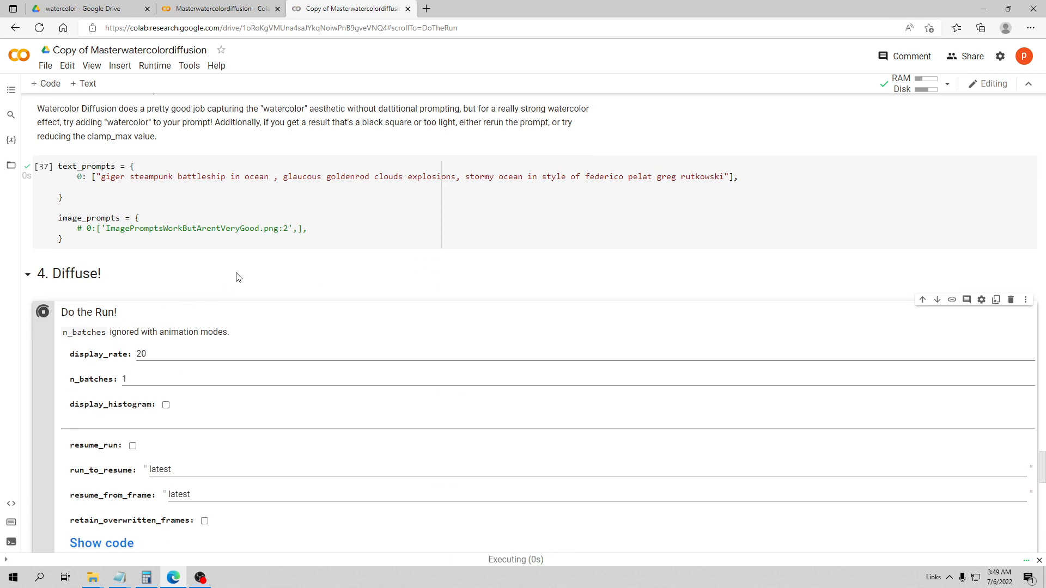
left_click(220, 9)
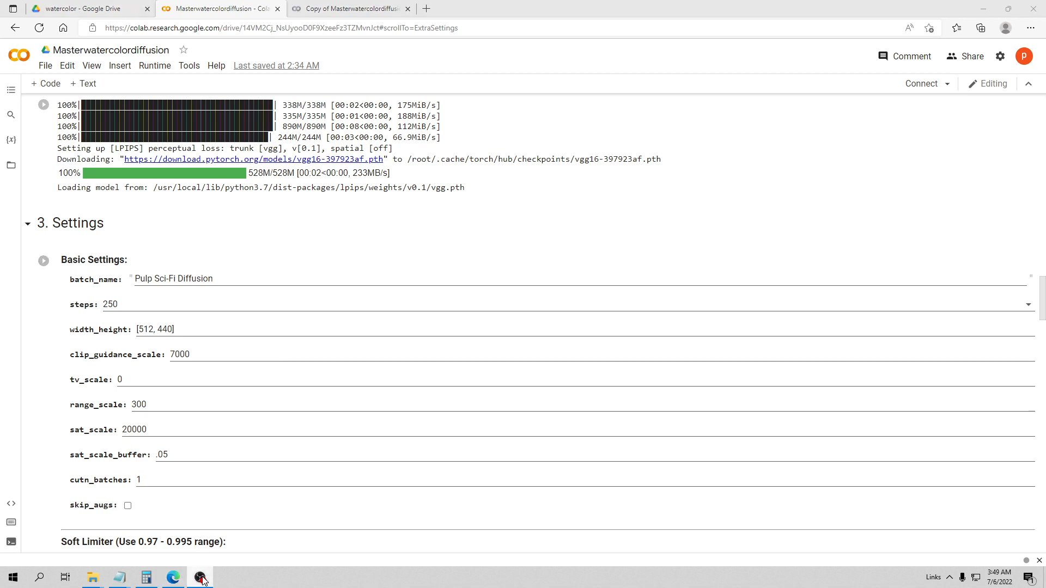
left_click(347, 9)
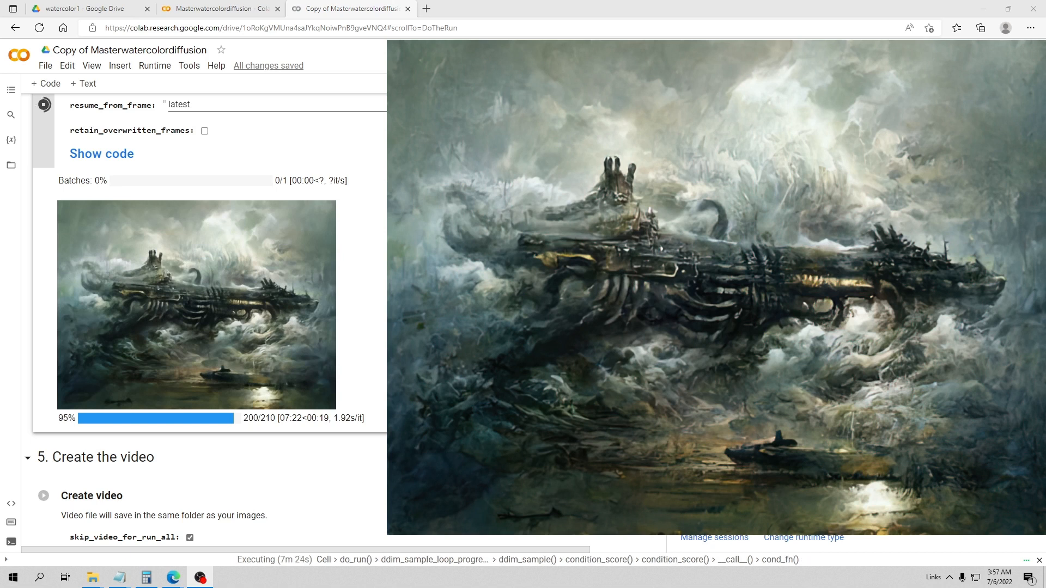
mouse_move(194, 570)
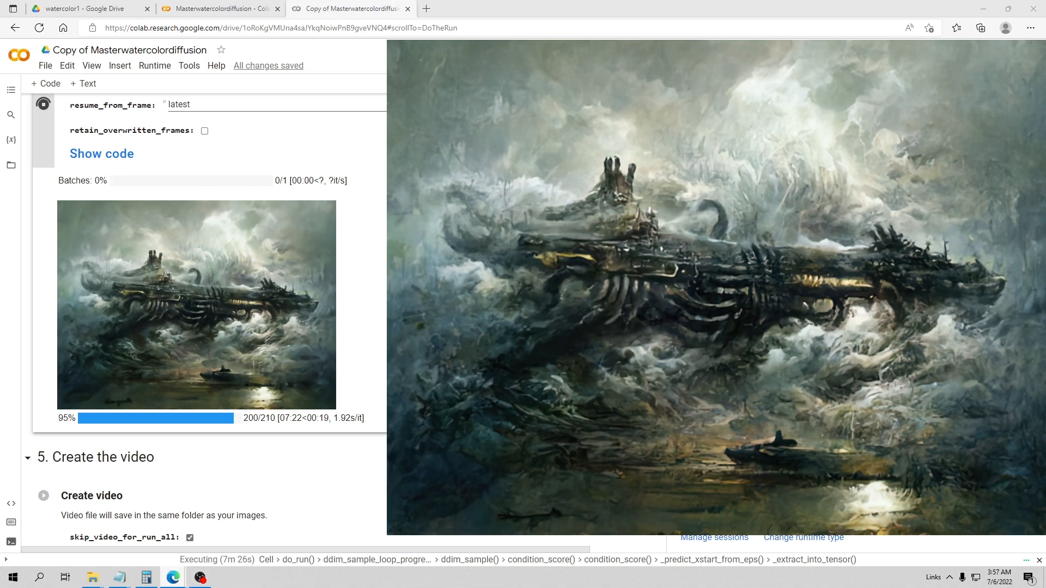
mouse_move(175, 469)
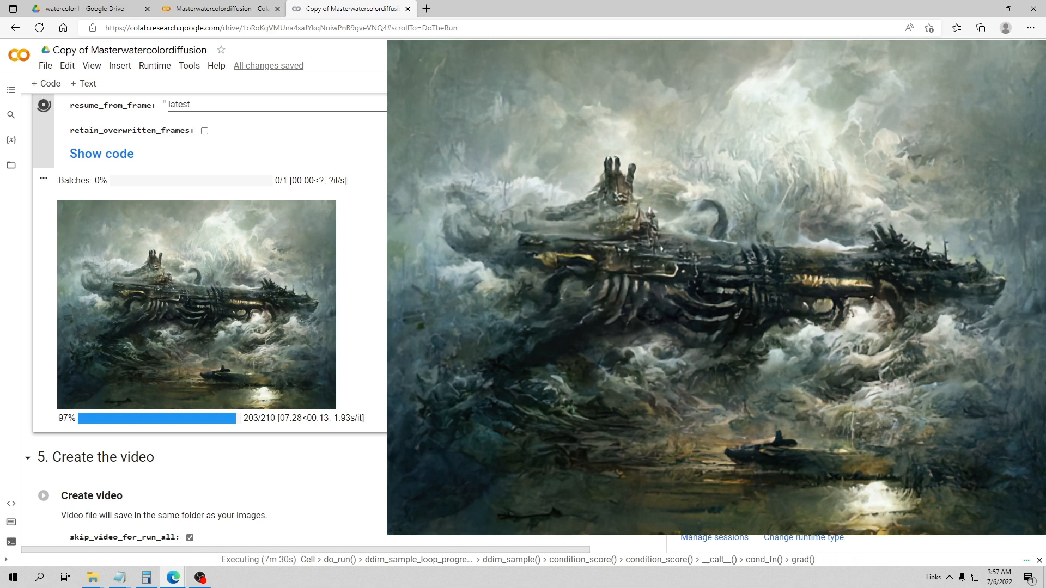
mouse_move(259, 321)
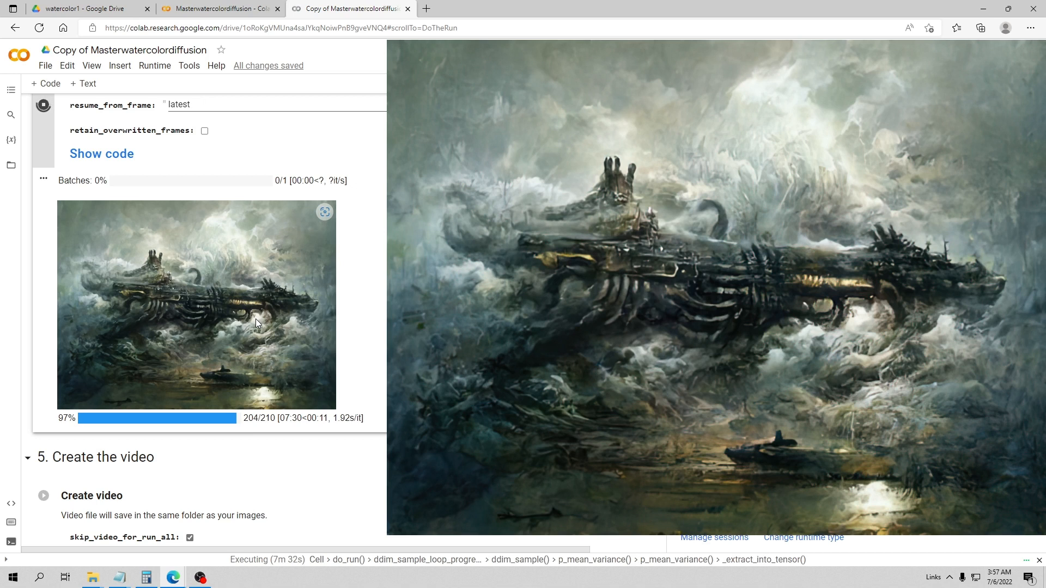
mouse_move(307, 325)
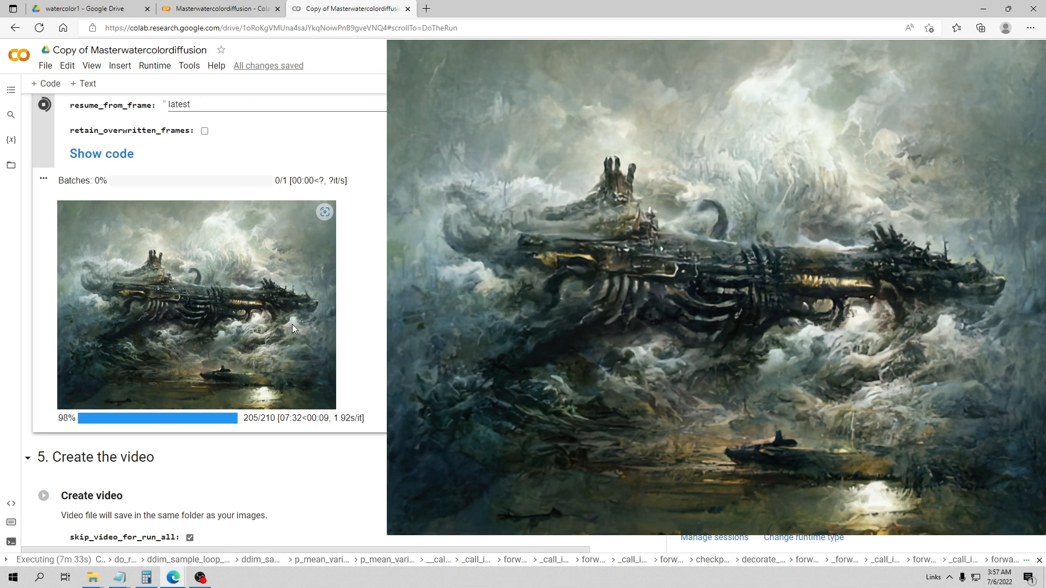
mouse_move(275, 342)
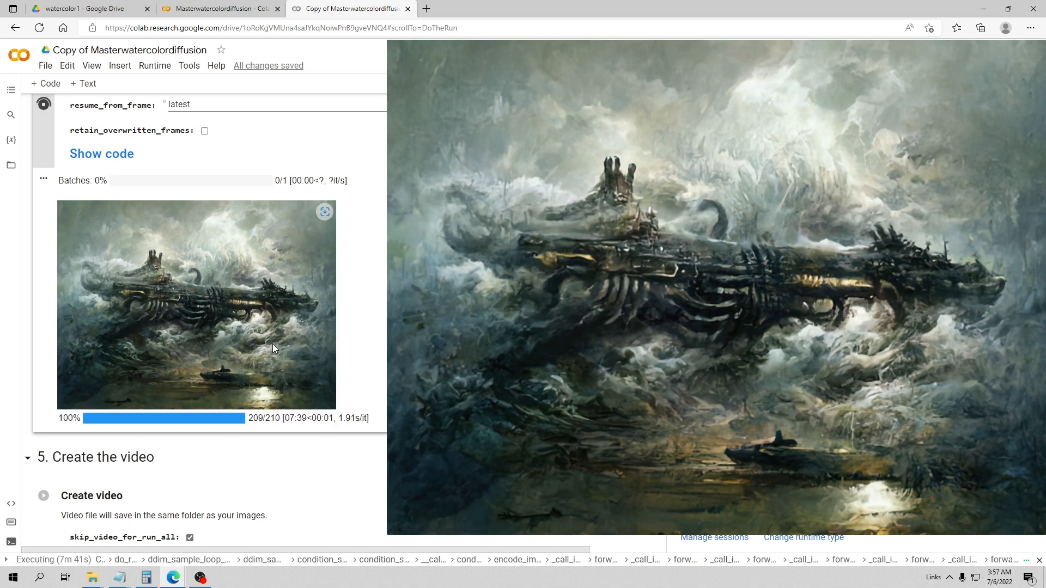
mouse_move(291, 347)
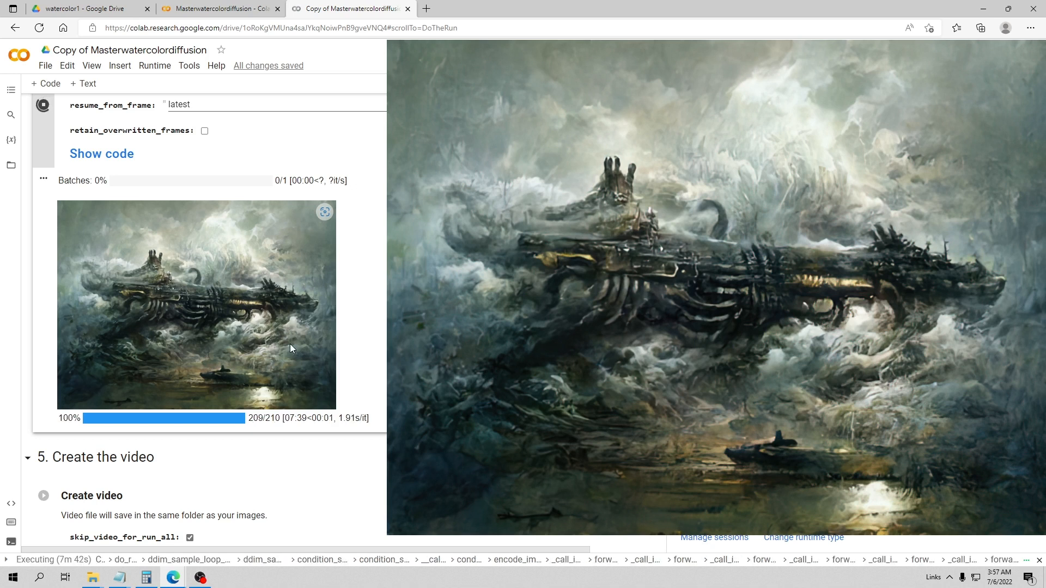